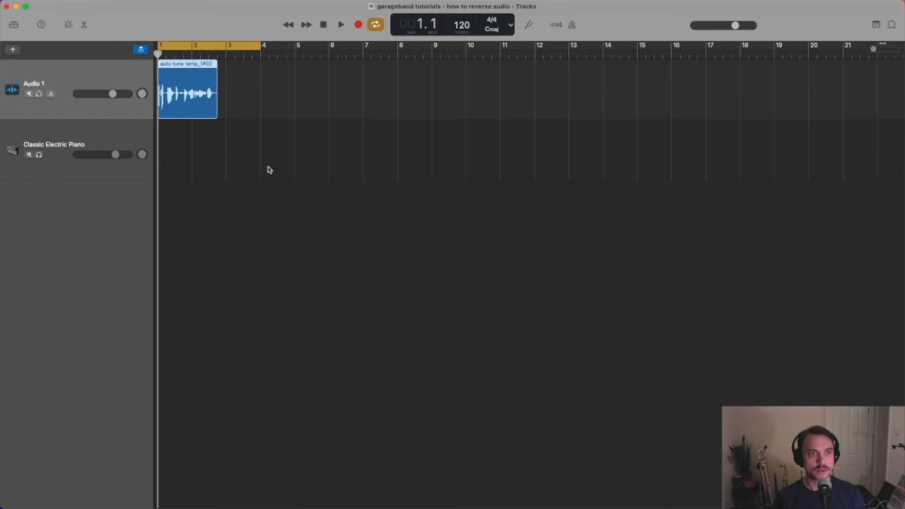
mouse_move(541, 120)
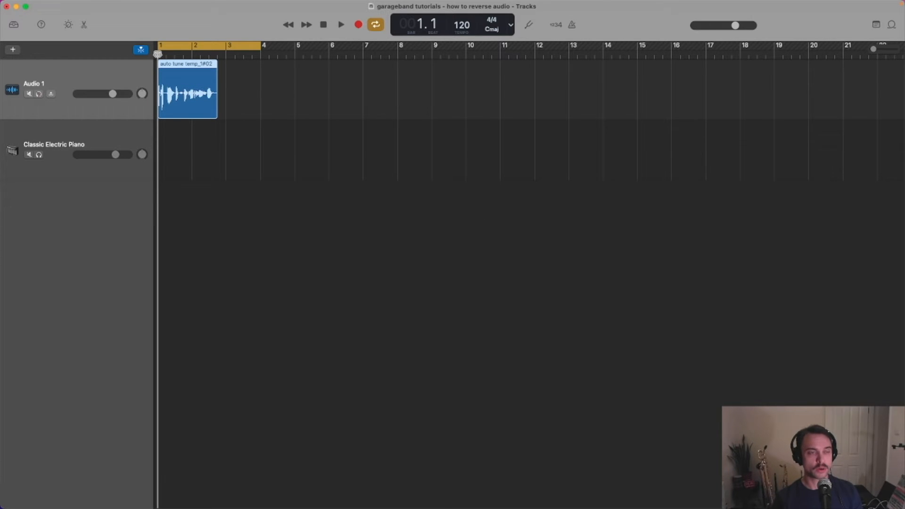
mouse_move(184, 64)
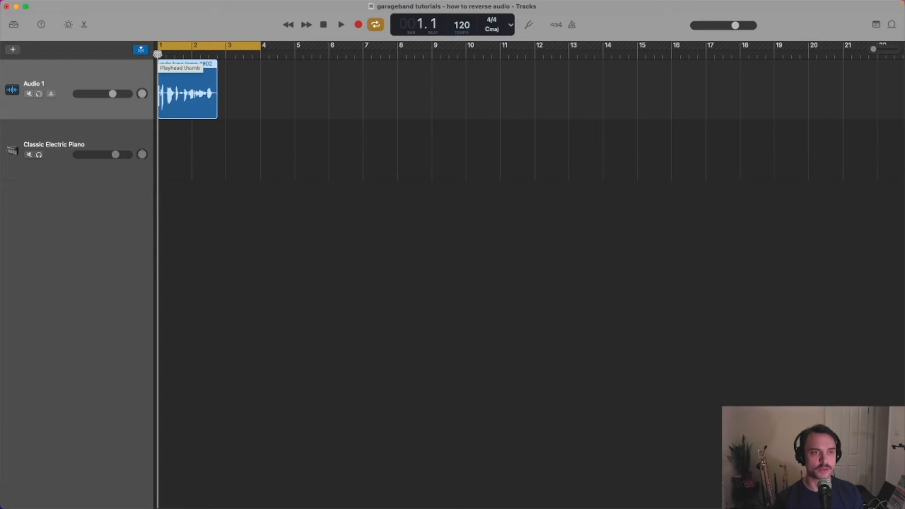
- Play the Audio 1 vocal recording forwards from the beginning, then stop playback
click(340, 24)
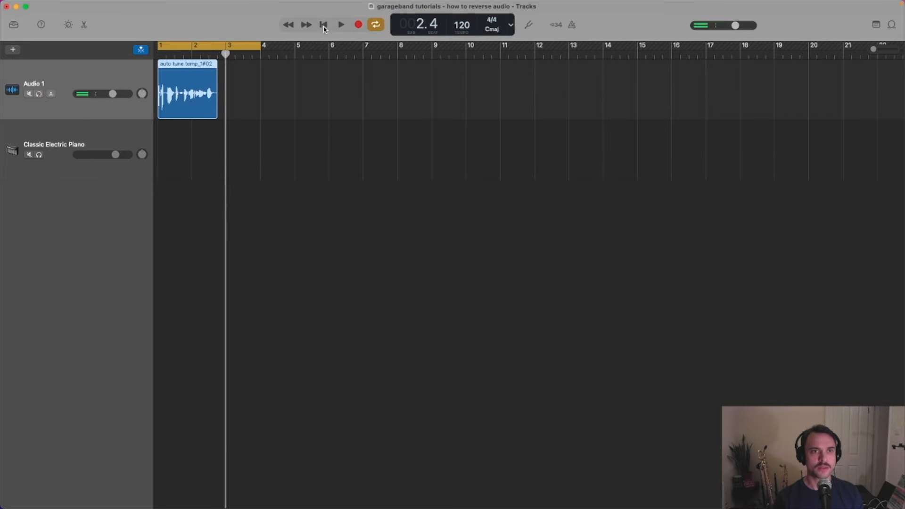
click(324, 25)
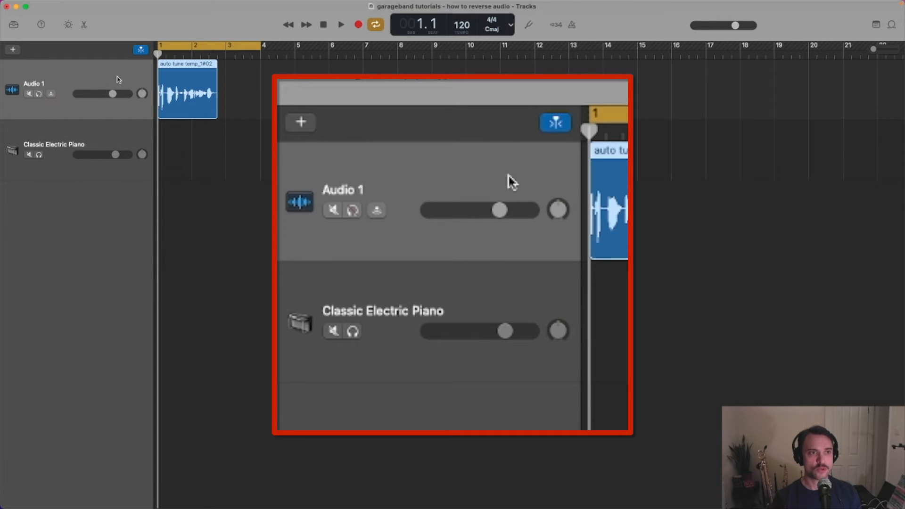
mouse_move(416, 236)
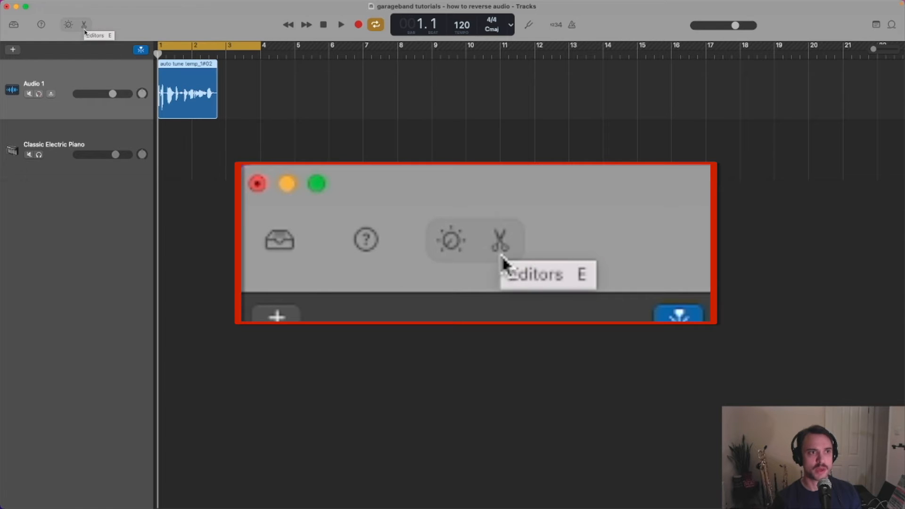
- Show the Editors panel for Audio 1, checking Track settings and returning to Region settings
click(500, 238)
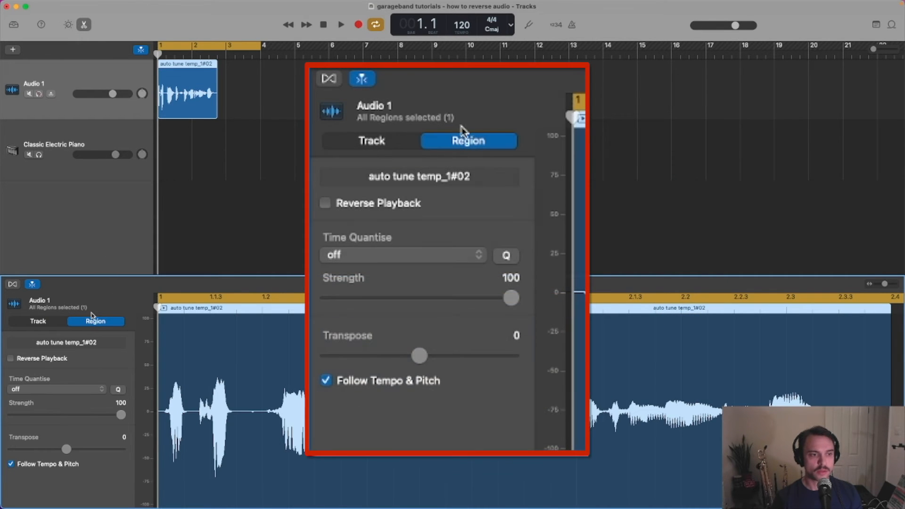
mouse_move(485, 145)
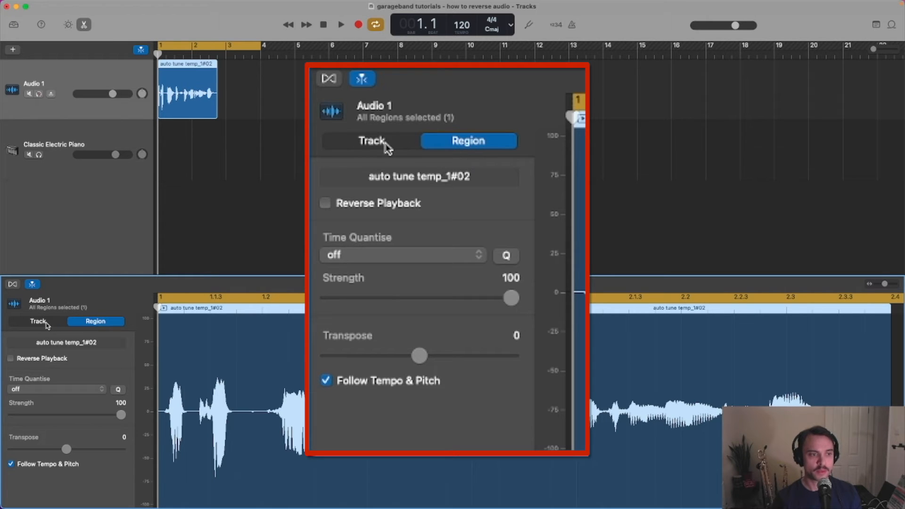
click(370, 140)
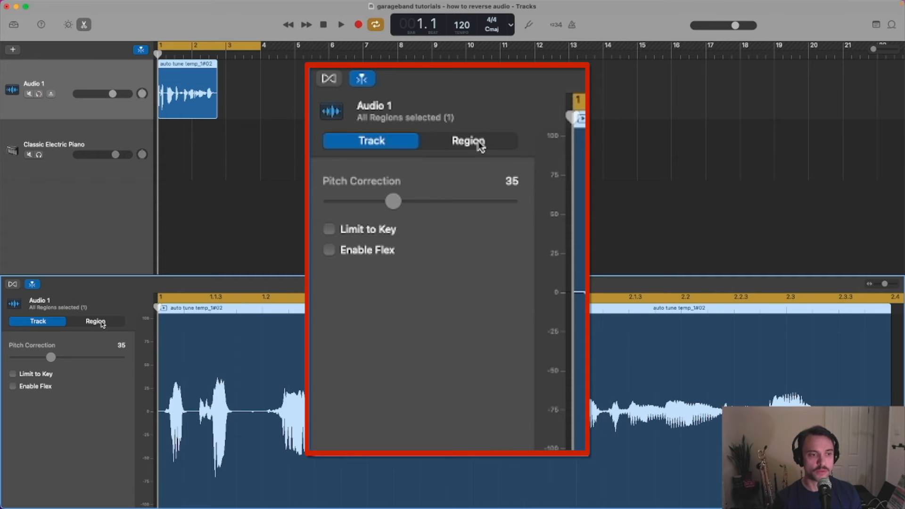
click(467, 141)
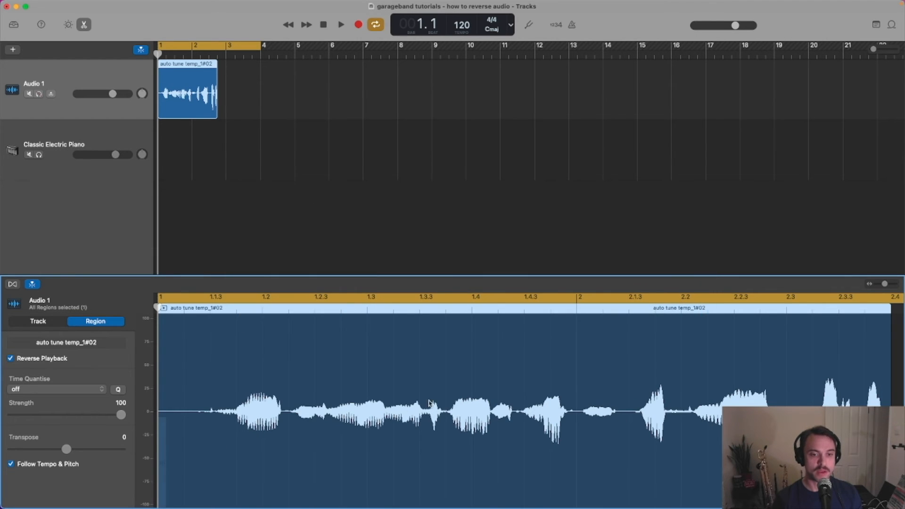
mouse_move(189, 184)
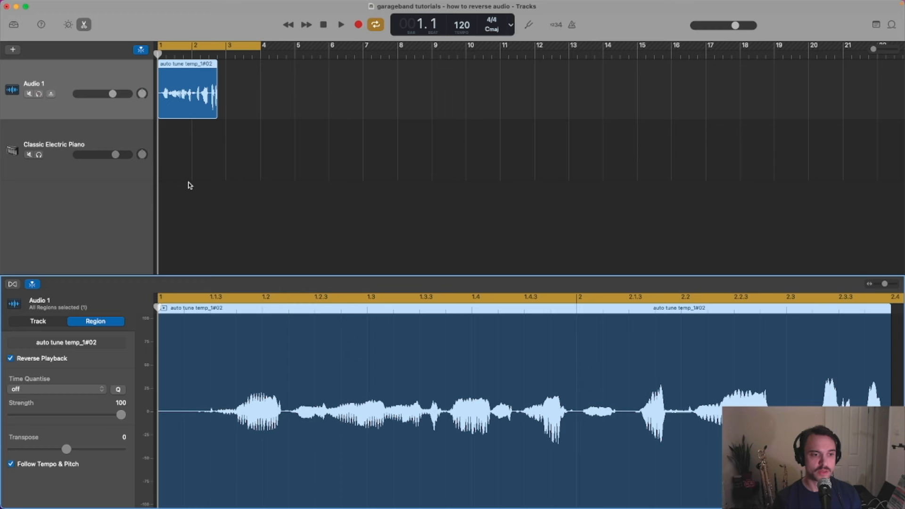
- Play the reversed Audio 1 recording through, then stop playback
click(341, 24)
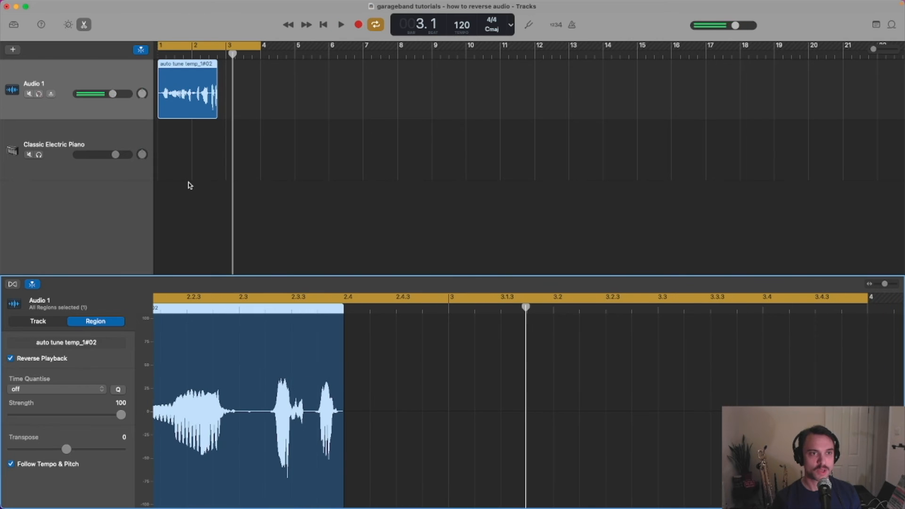
click(324, 24)
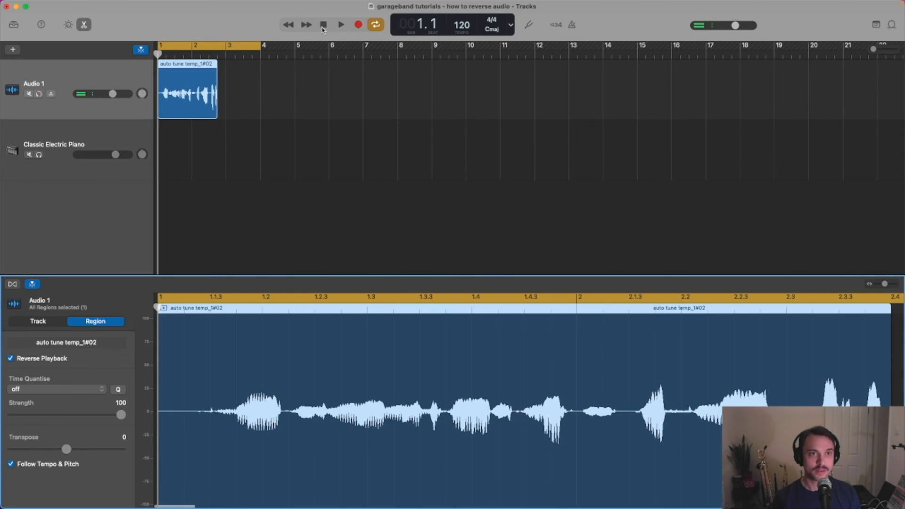